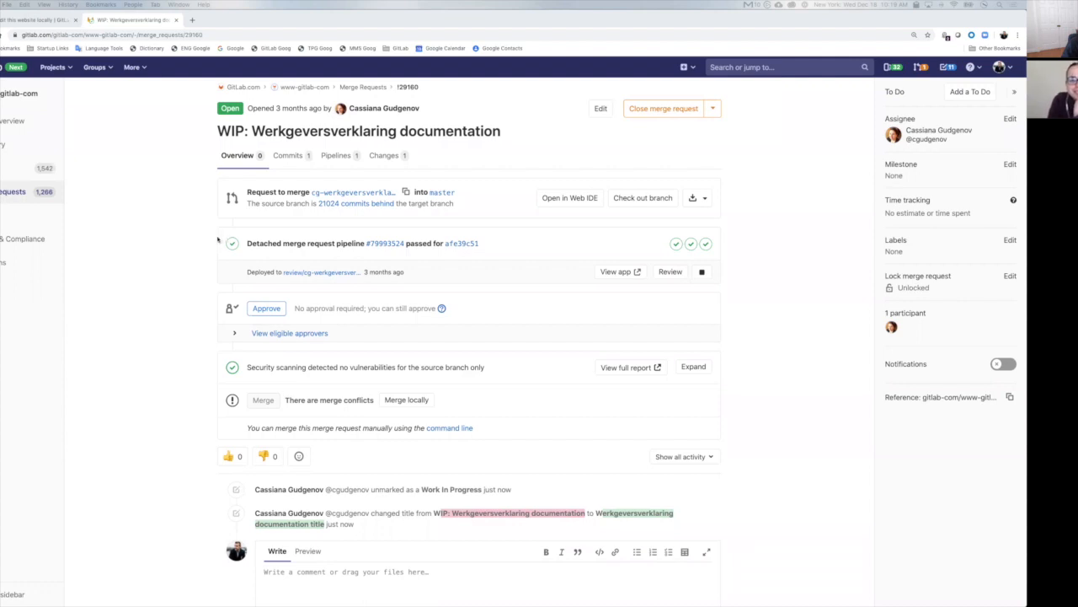
{"action": "mouse_move", "coordinate": [190, 233]}
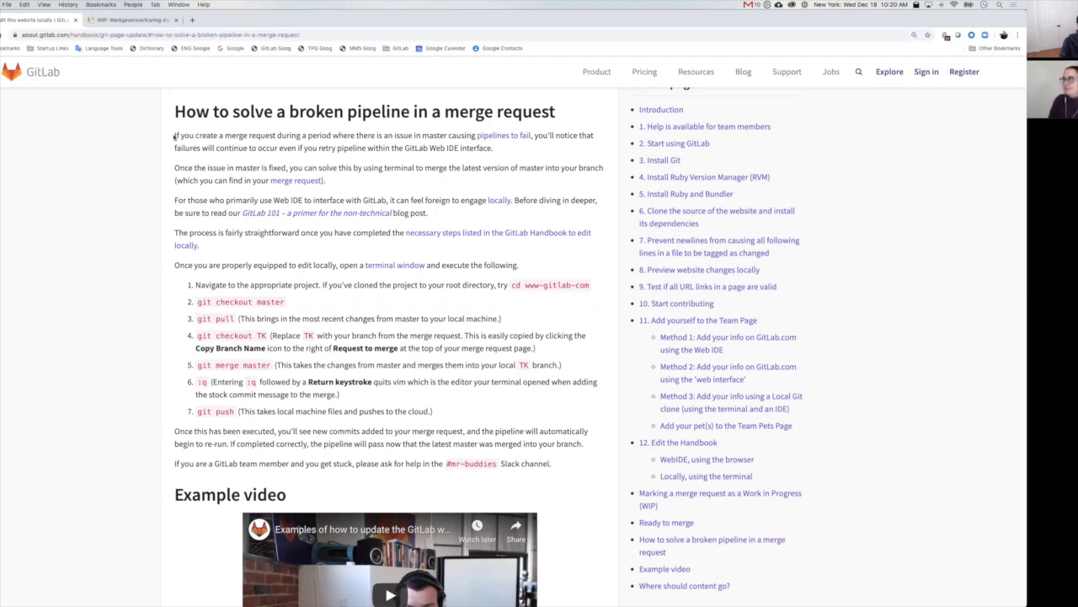
{"action": "mouse_move", "coordinate": [412, 241]}
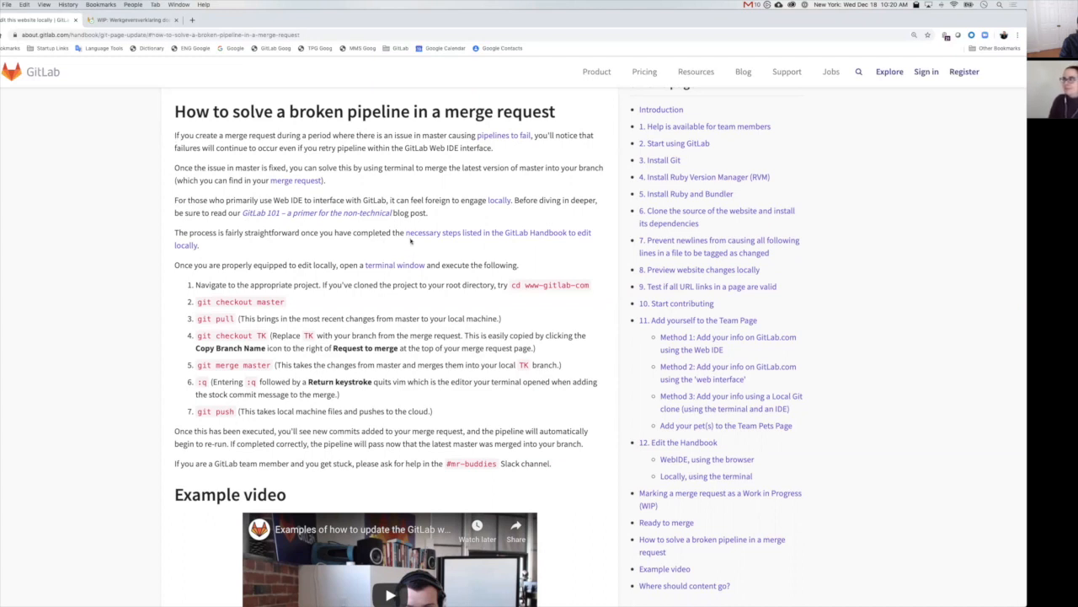
Highlight the local-editing sentence in the broken-pipeline handbook section
{"action": "left_click_drag", "start_coordinate": [405, 233], "coordinate": [199, 245]}
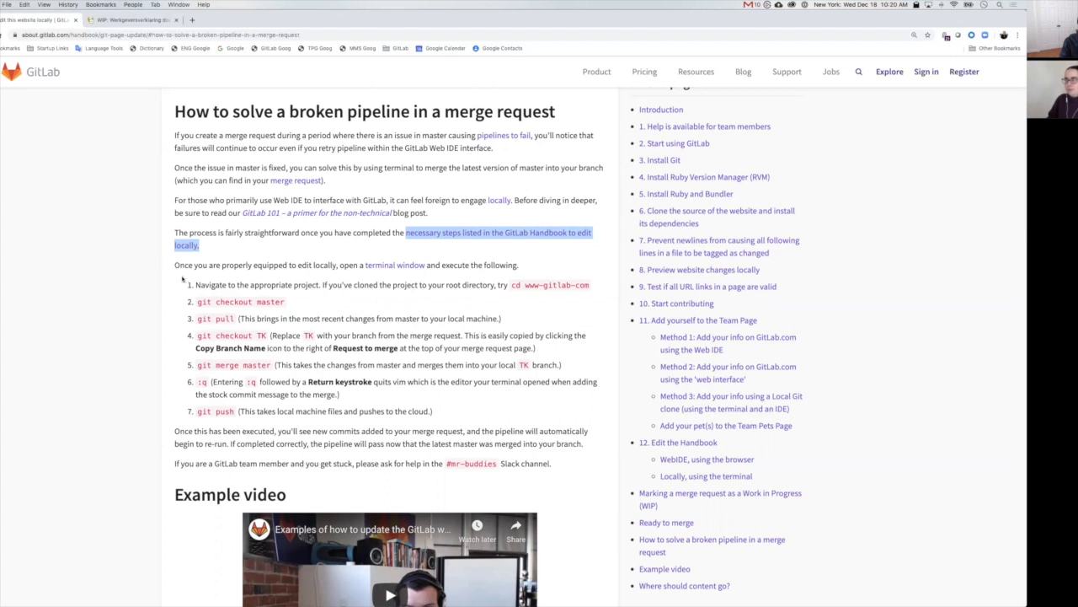
{"action": "mouse_move", "coordinate": [440, 415]}
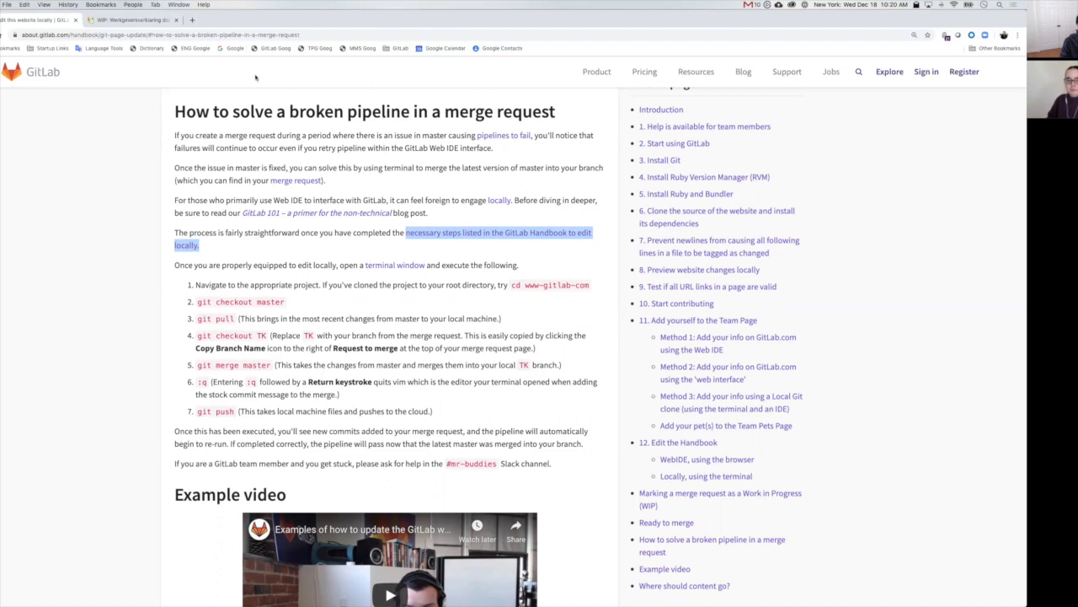
{"action": "mouse_move", "coordinate": [394, 75]}
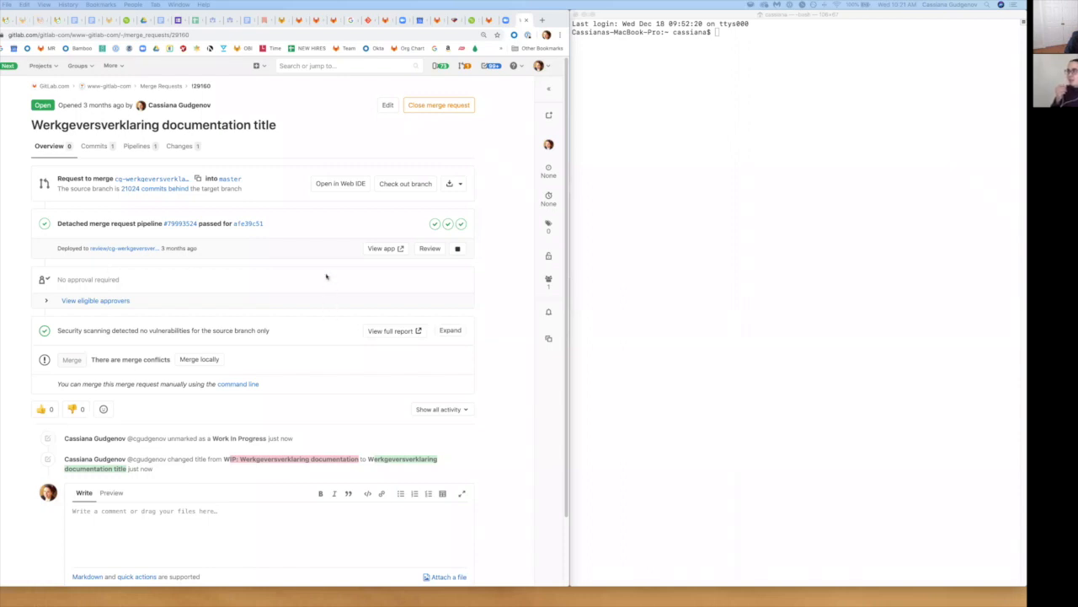
{"action": "mouse_move", "coordinate": [426, 398]}
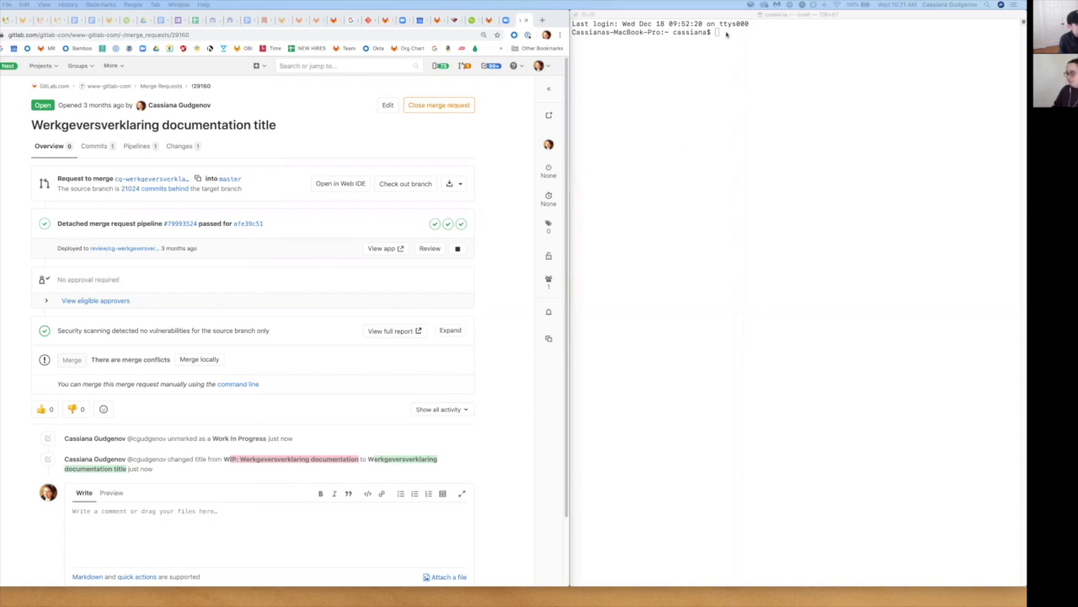
Enter www-gitlab-com, check out master and run git pull for the latest changes
{"action": "type", "text": "cd"}
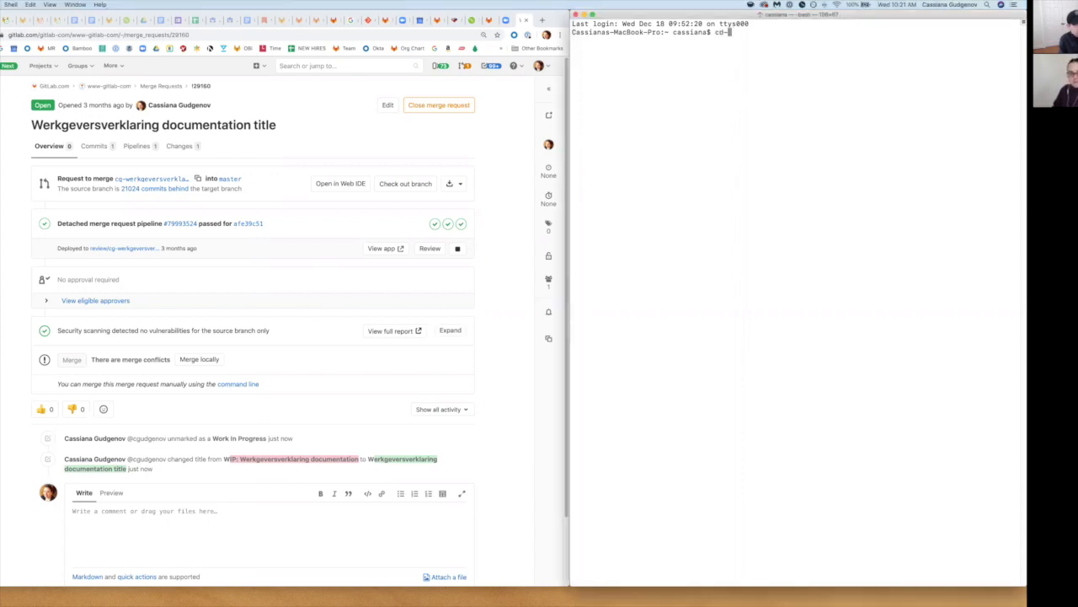
{"action": "type", "text": "spac"}
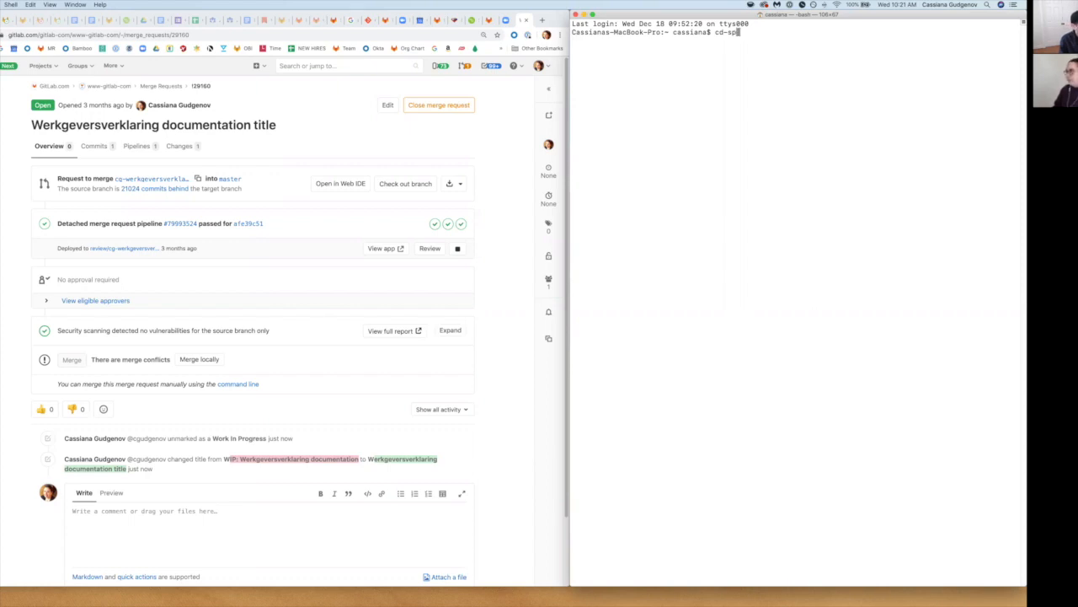
{"action": "key", "text": "BackSpace"}
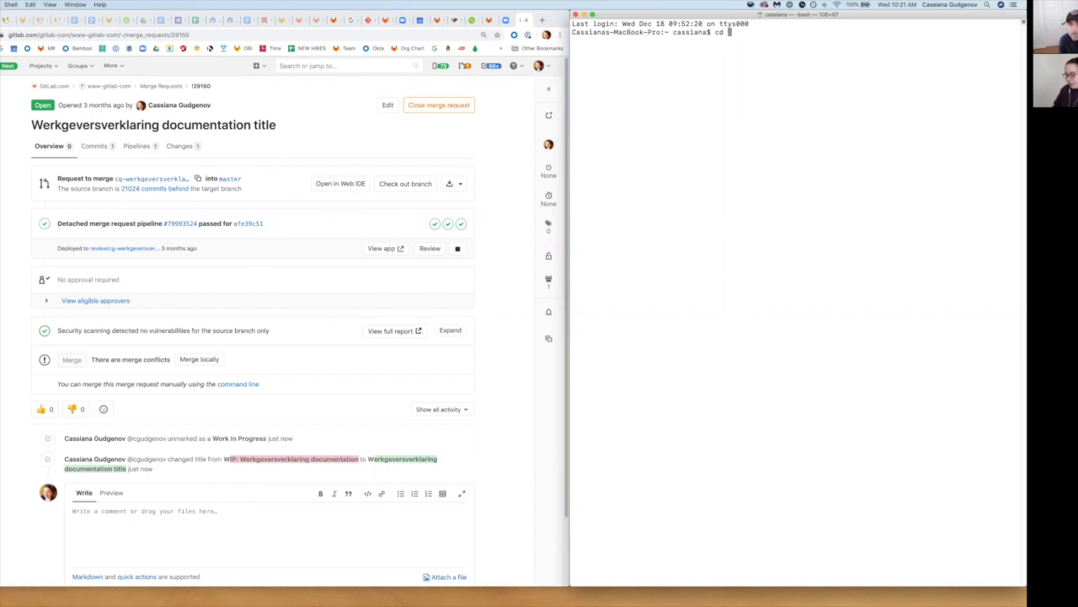
{"action": "type", "text": "www-"}
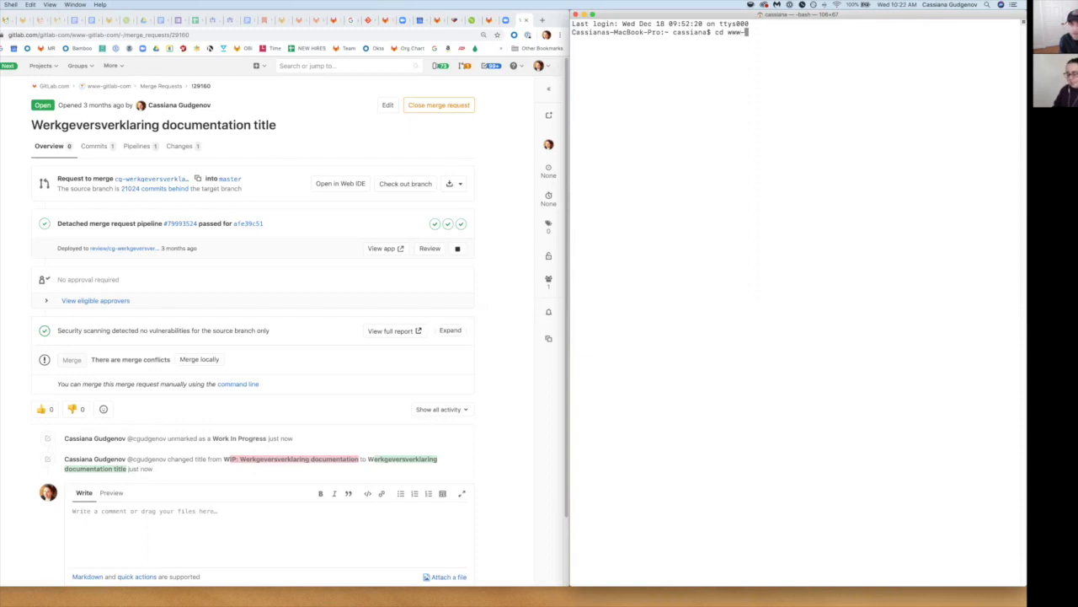
{"action": "type", "text": "gitlab-com"}
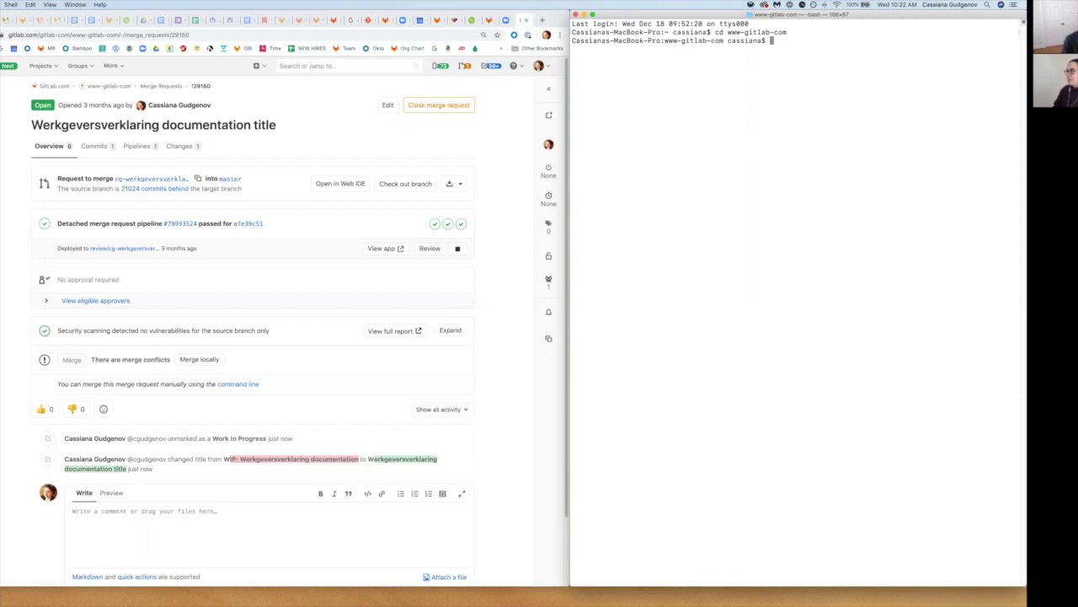
{"action": "type", "text": "git checkout master"}
{"action": "type", "text": "git pull"}
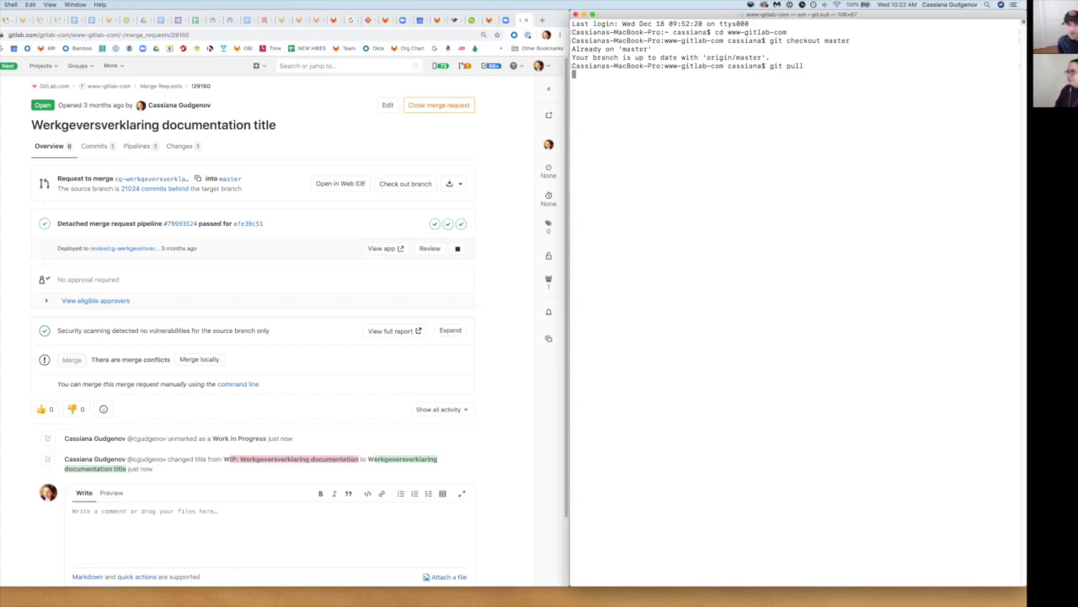
{"action": "key", "text": "Return"}
{"action": "type", "text": "git checkout"}
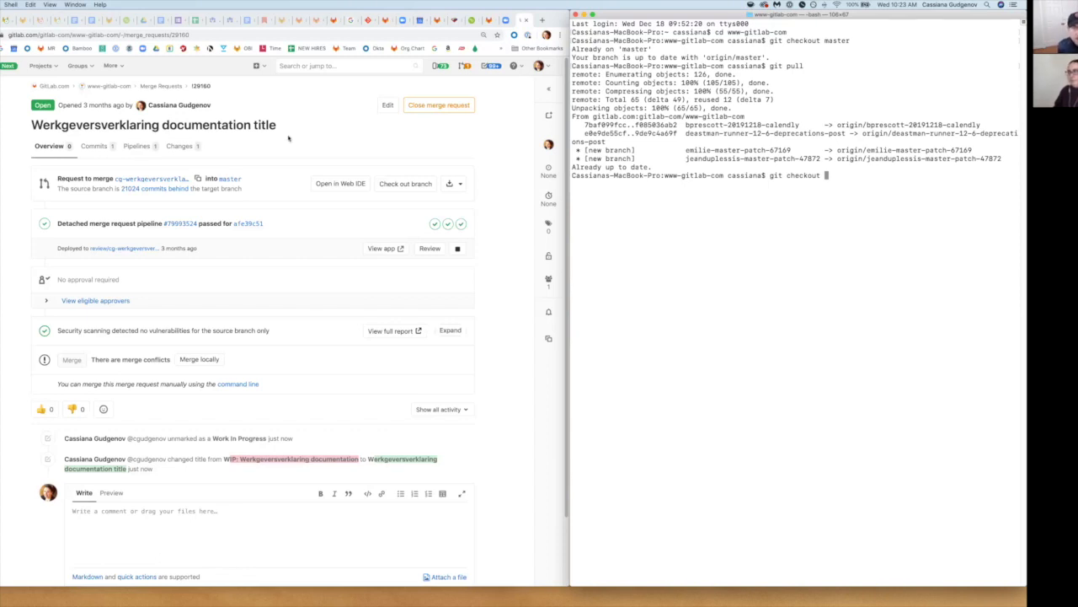
{"action": "mouse_move", "coordinate": [273, 148]}
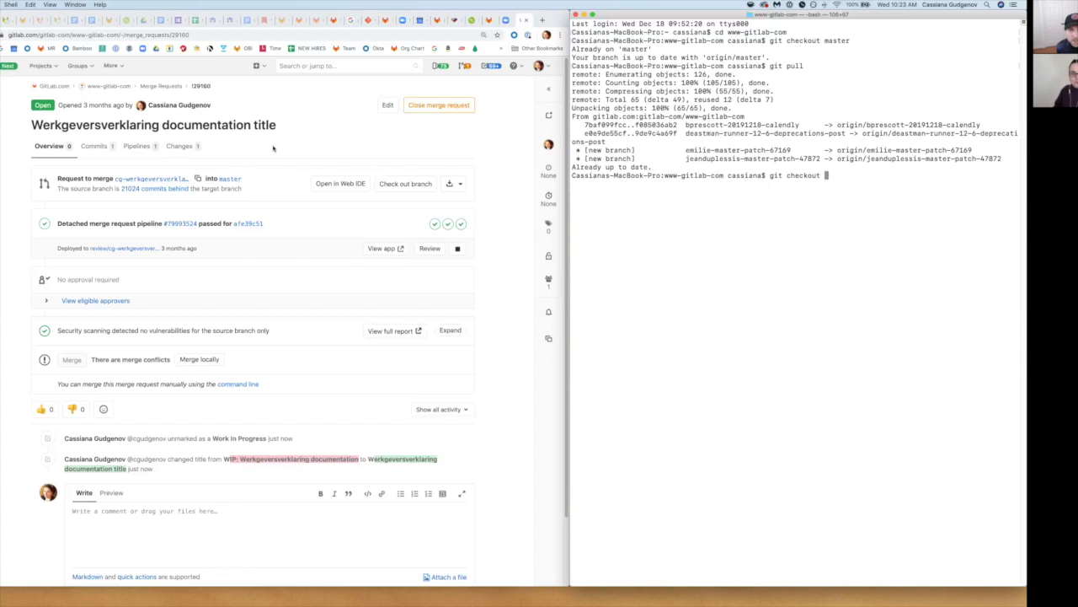
{"action": "mouse_move", "coordinate": [144, 167]}
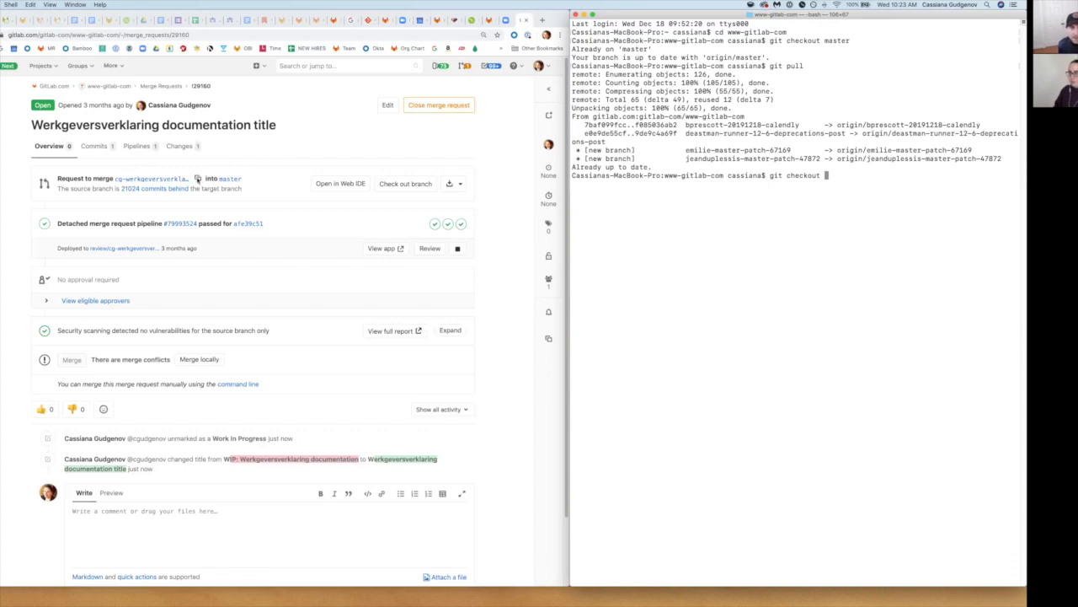
{"action": "mouse_move", "coordinate": [198, 179]}
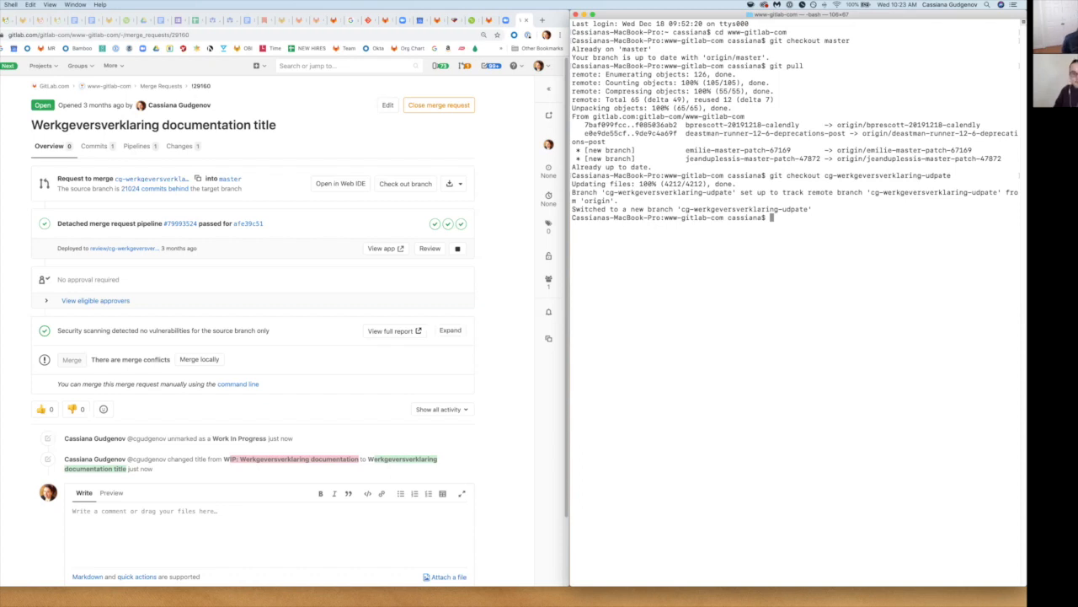
Run git merge master to start merging into cg-werkgeversverklaring-udpate
{"action": "type", "text": "g"}
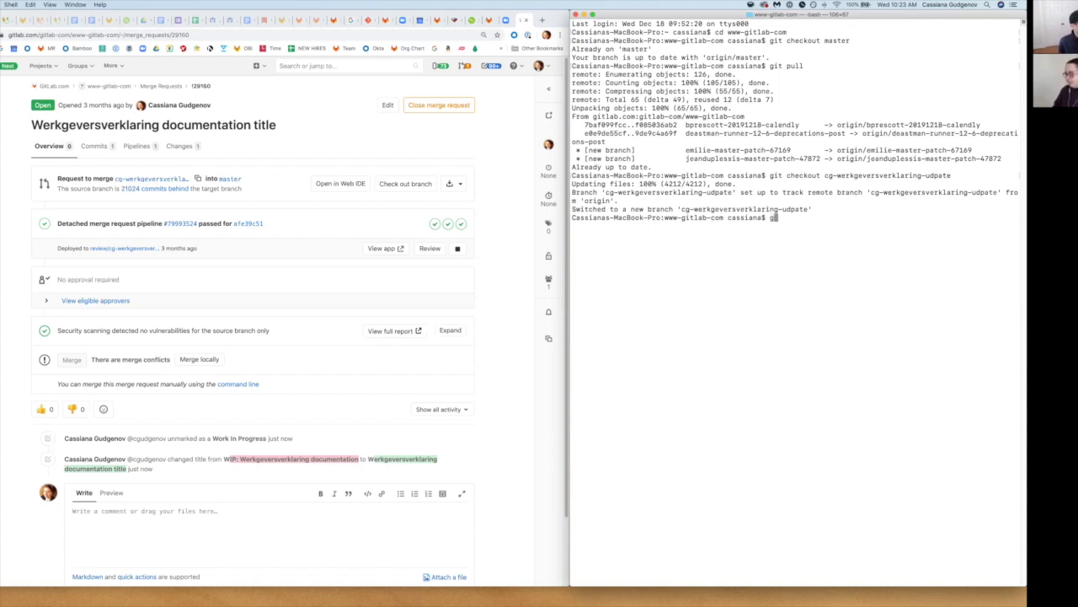
{"action": "type", "text": "it merge"}
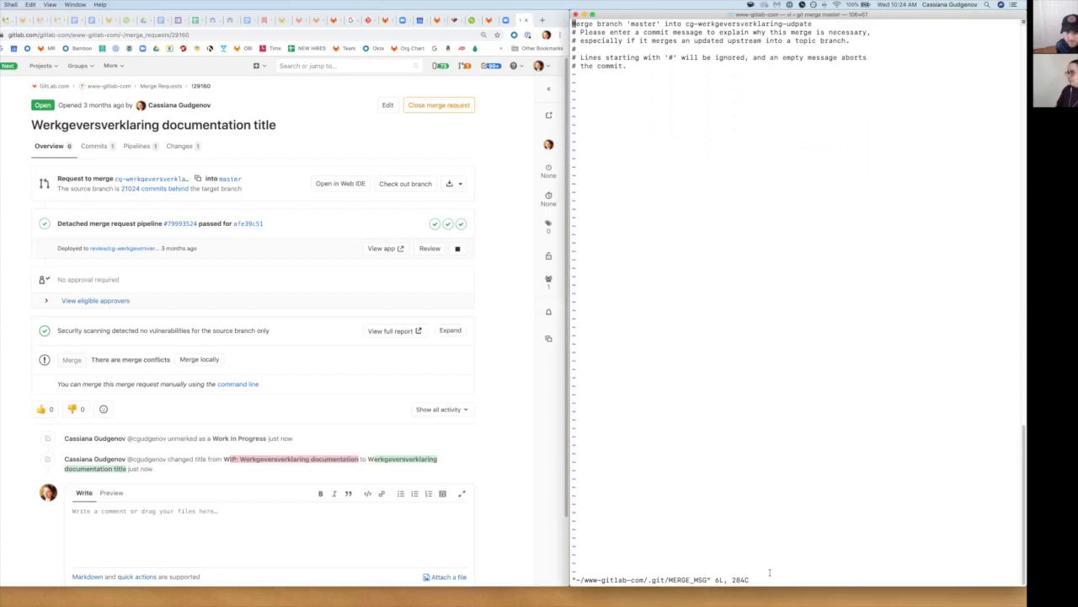
{"action": "mouse_move", "coordinate": [734, 518]}
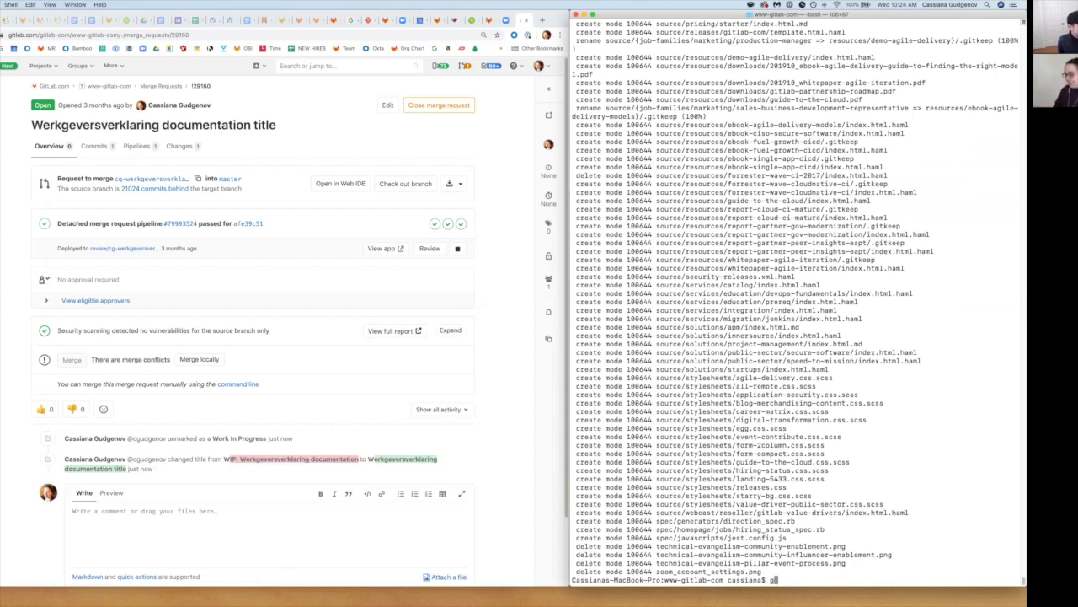
Run git push to send cg-werkgeversverklaring-udpate to origin
{"action": "type", "text": "git push"}
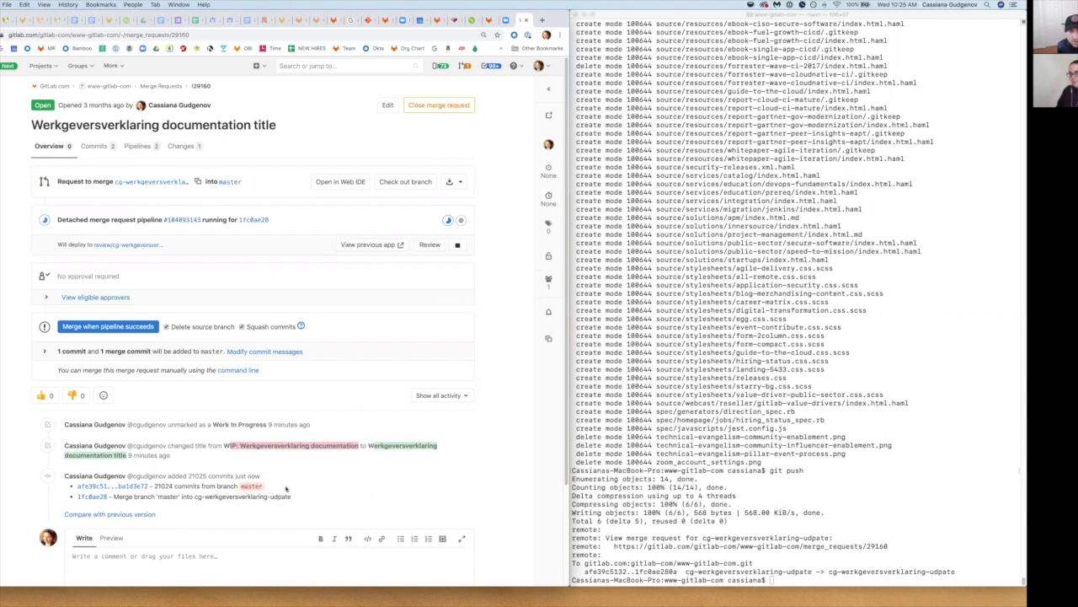
{"action": "mouse_move", "coordinate": [302, 497]}
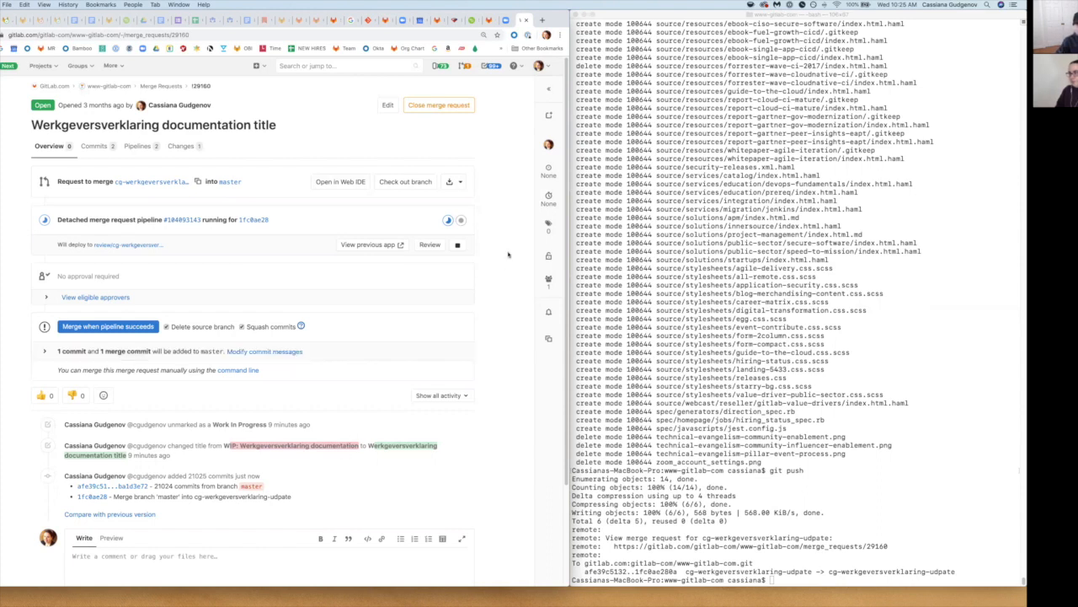
{"action": "mouse_move", "coordinate": [501, 235]}
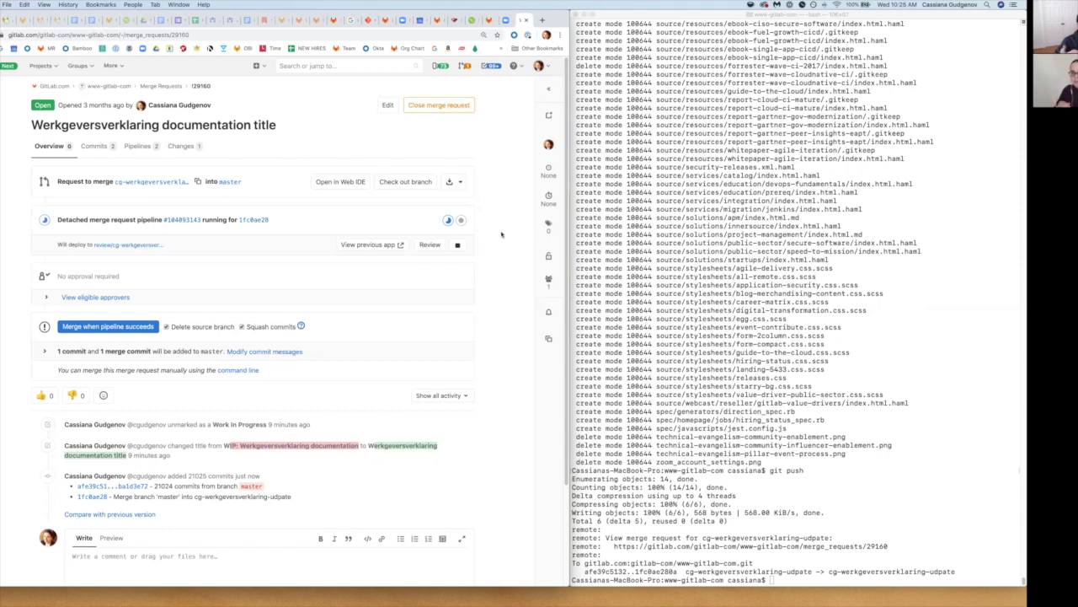